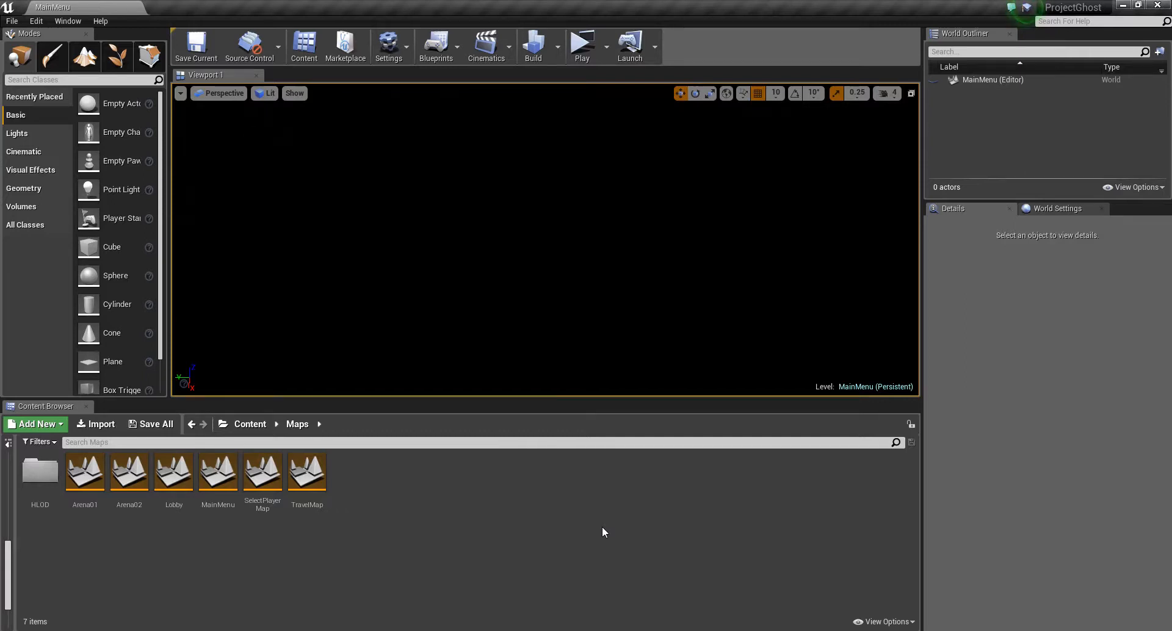
mouse_move(597, 530)
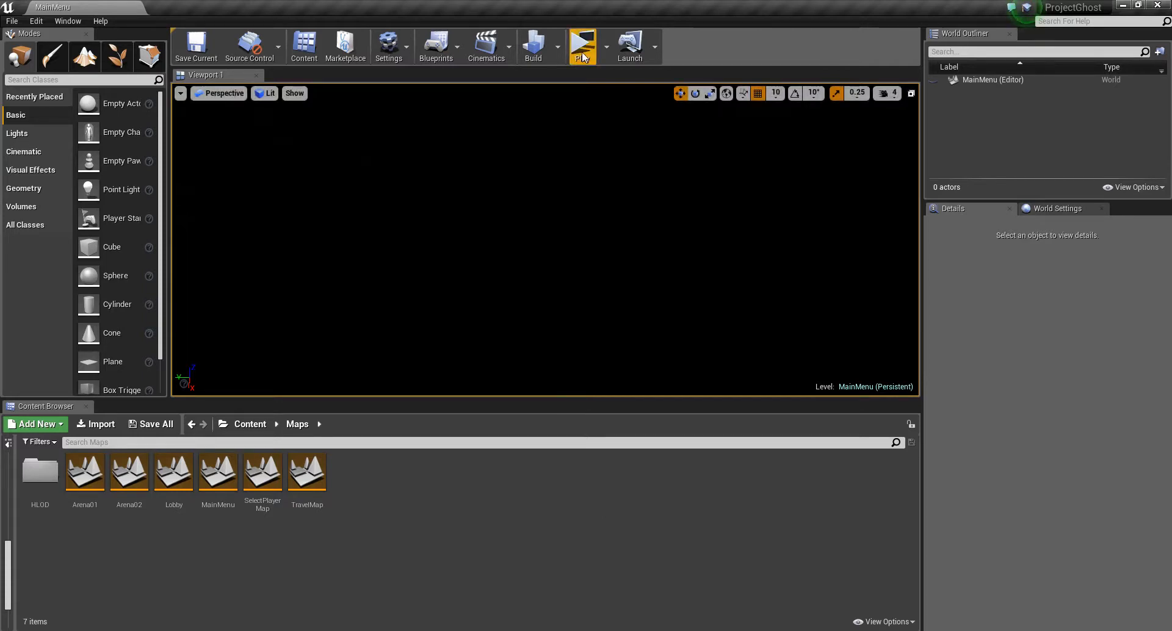
Launch the standalone preview of the MainMenu level and maximize its window to full screen
click(581, 42)
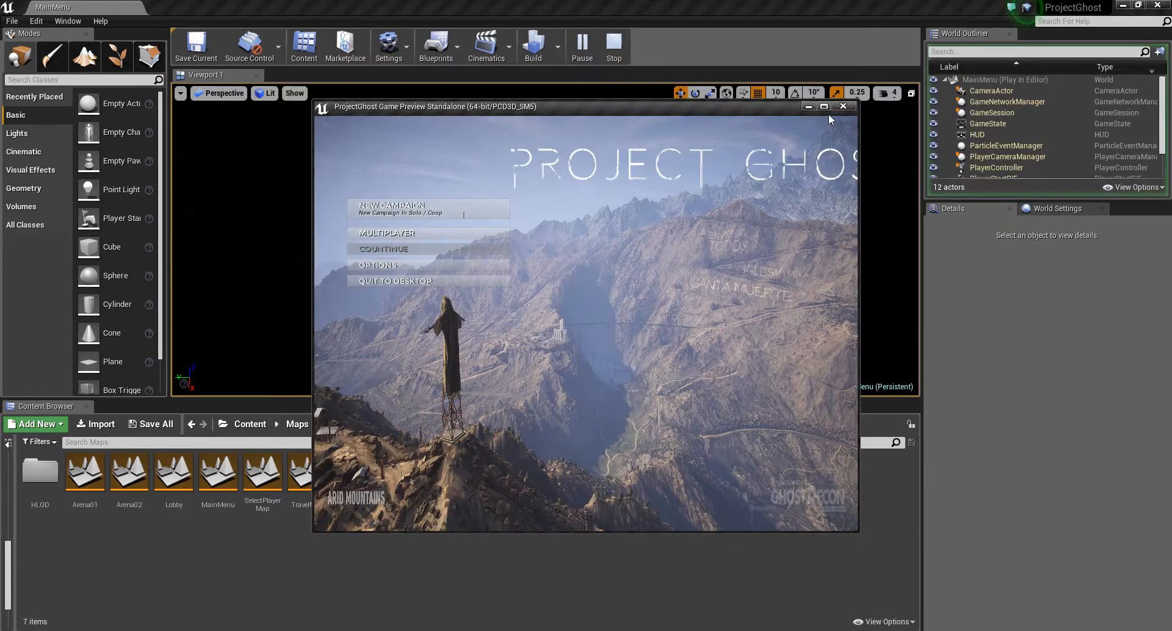
click(825, 105)
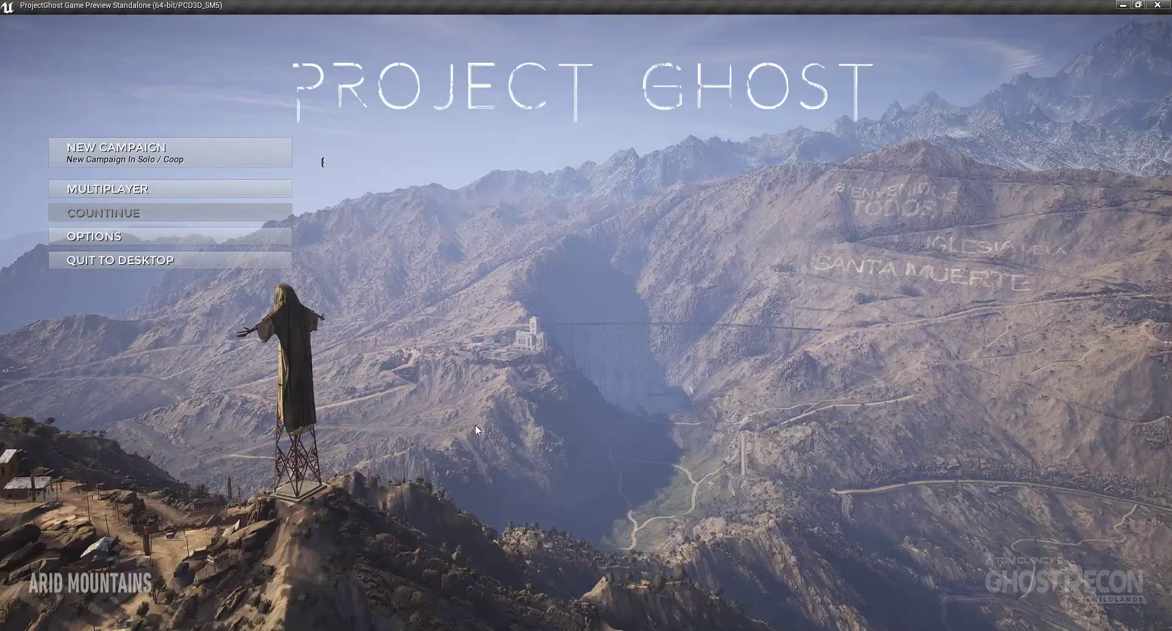
mouse_move(242, 161)
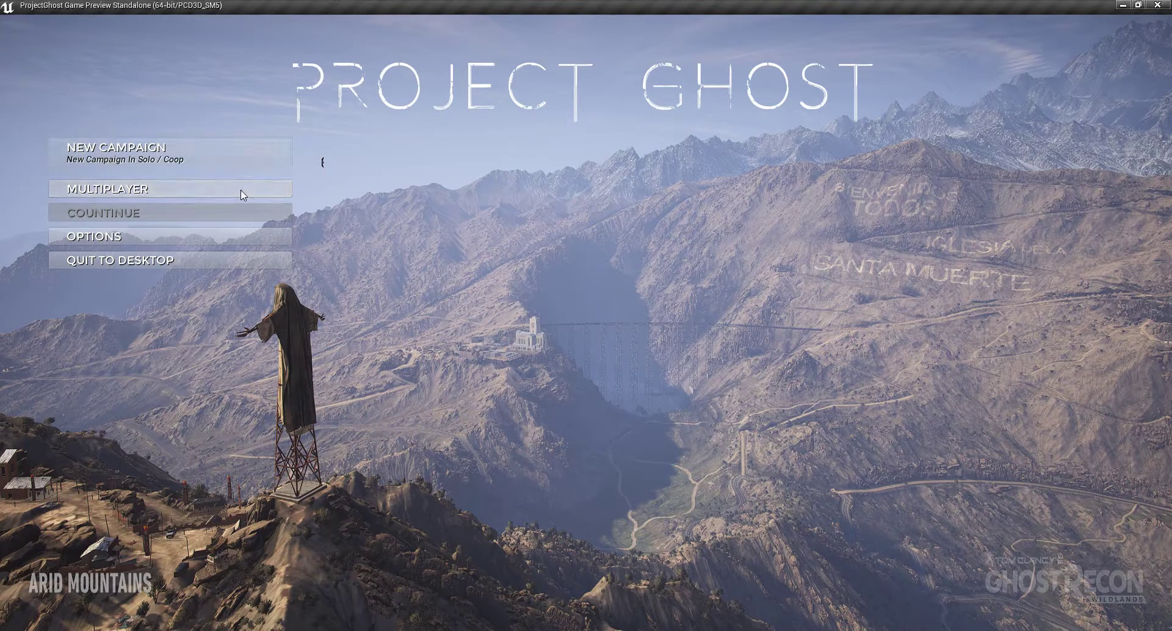
mouse_move(230, 242)
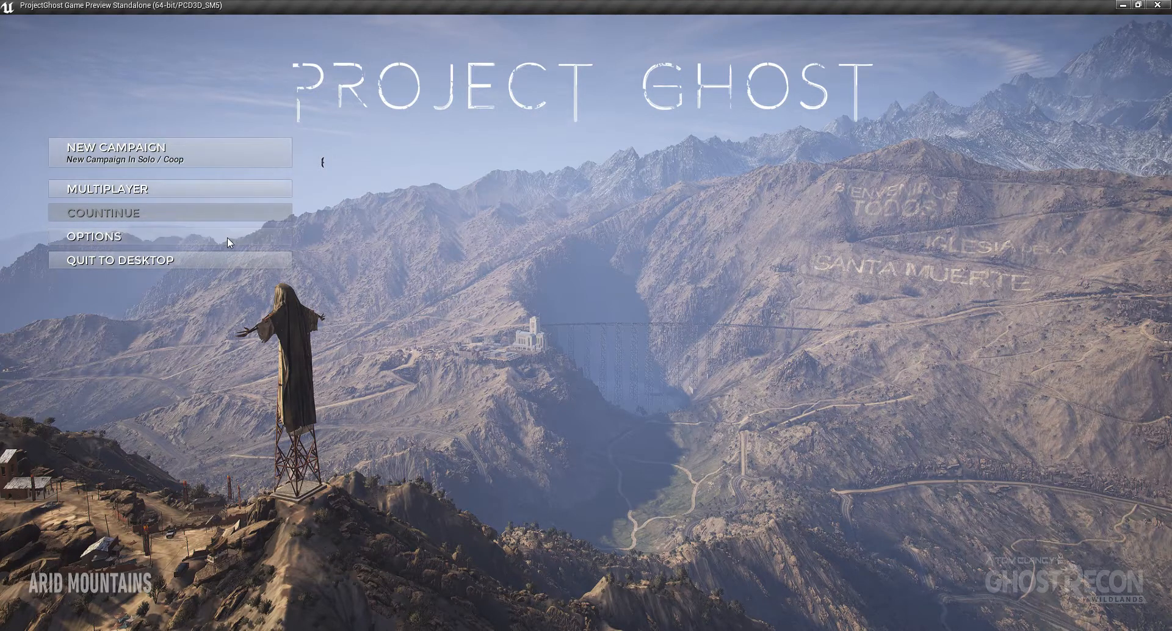
mouse_move(224, 270)
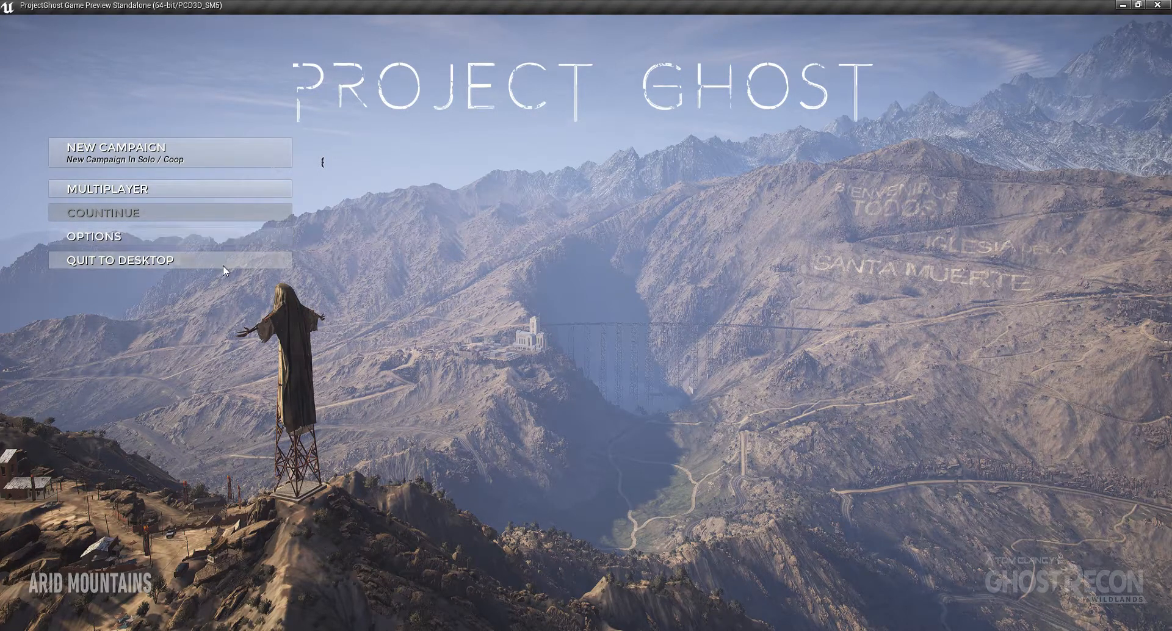
mouse_move(227, 240)
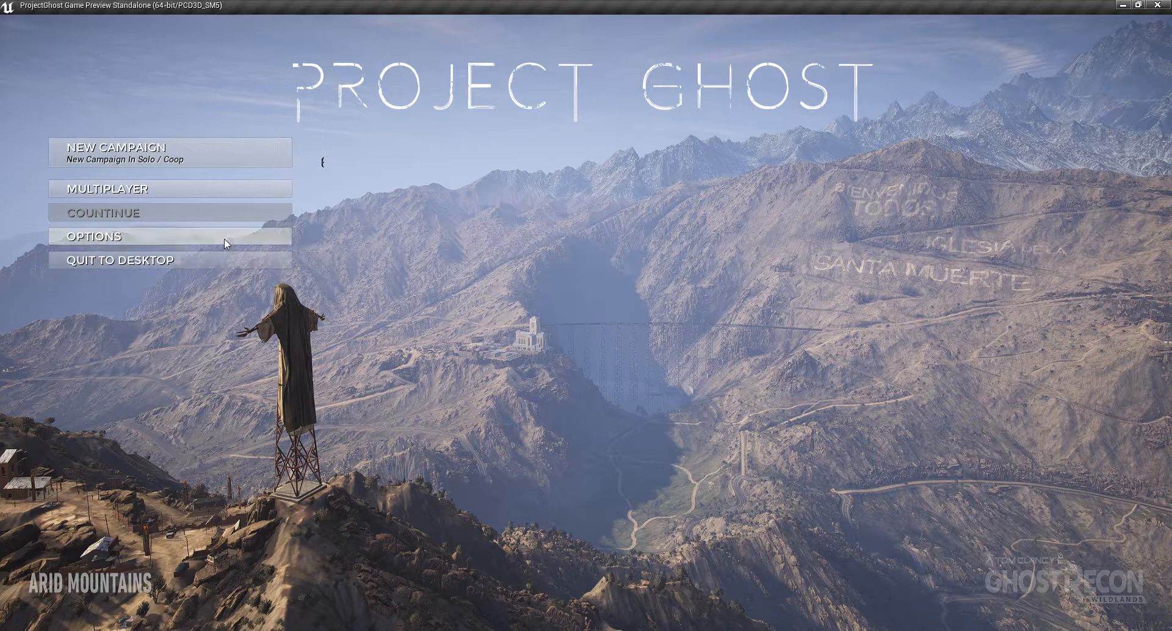
mouse_move(130, 153)
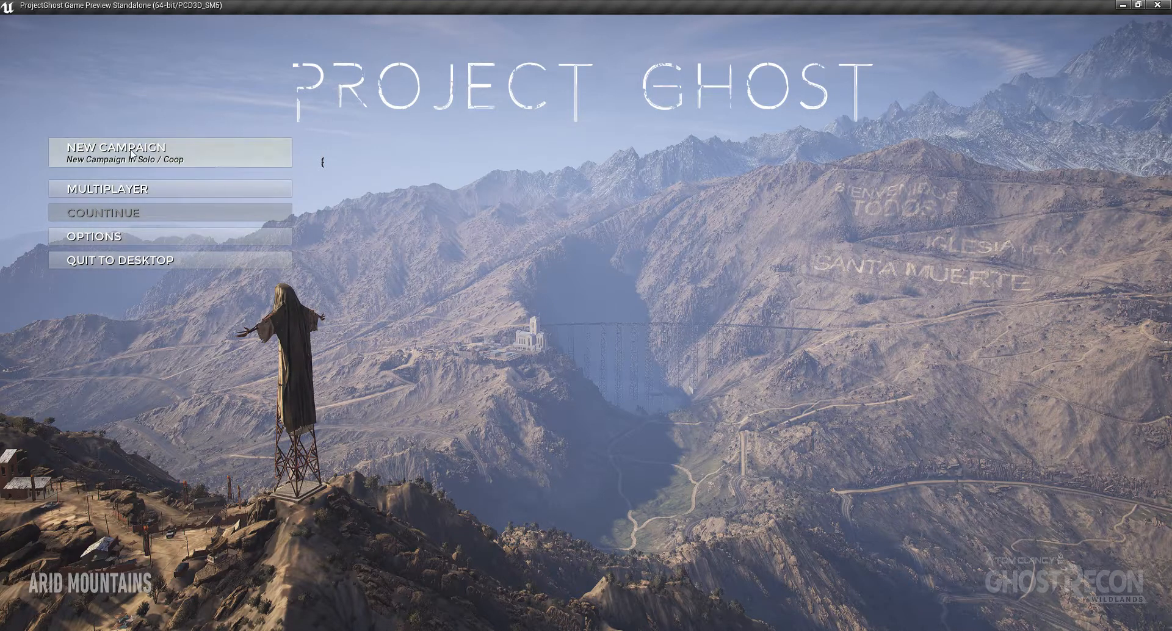
Choose NEW CAMPAIGN to reach the Create Your Character screen with a male model
click(170, 152)
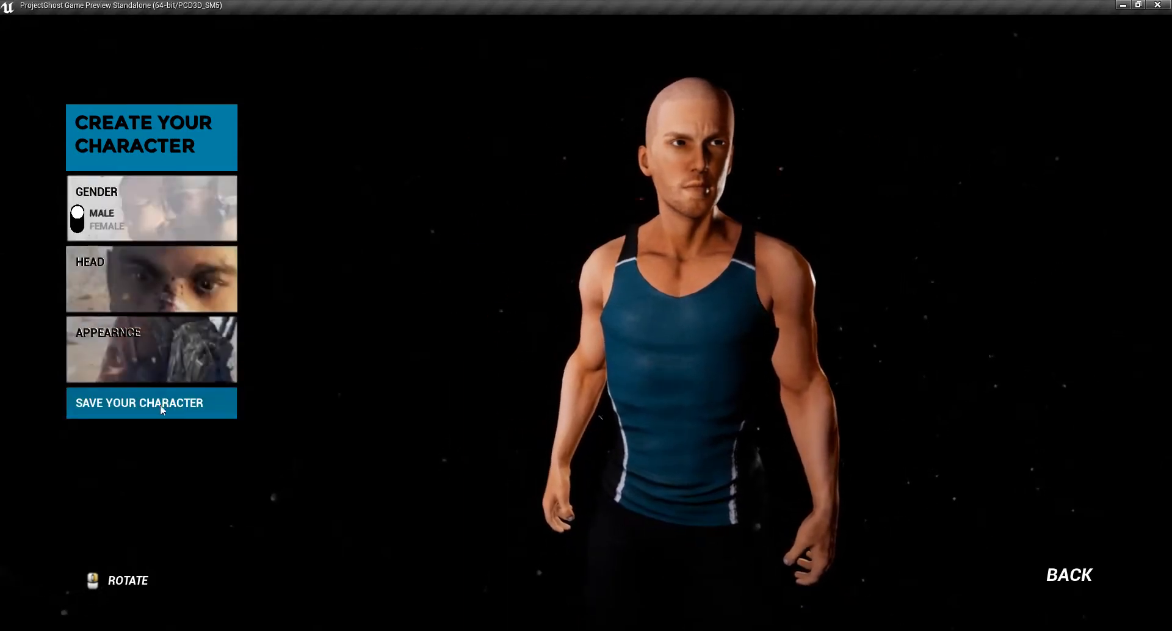
mouse_move(202, 219)
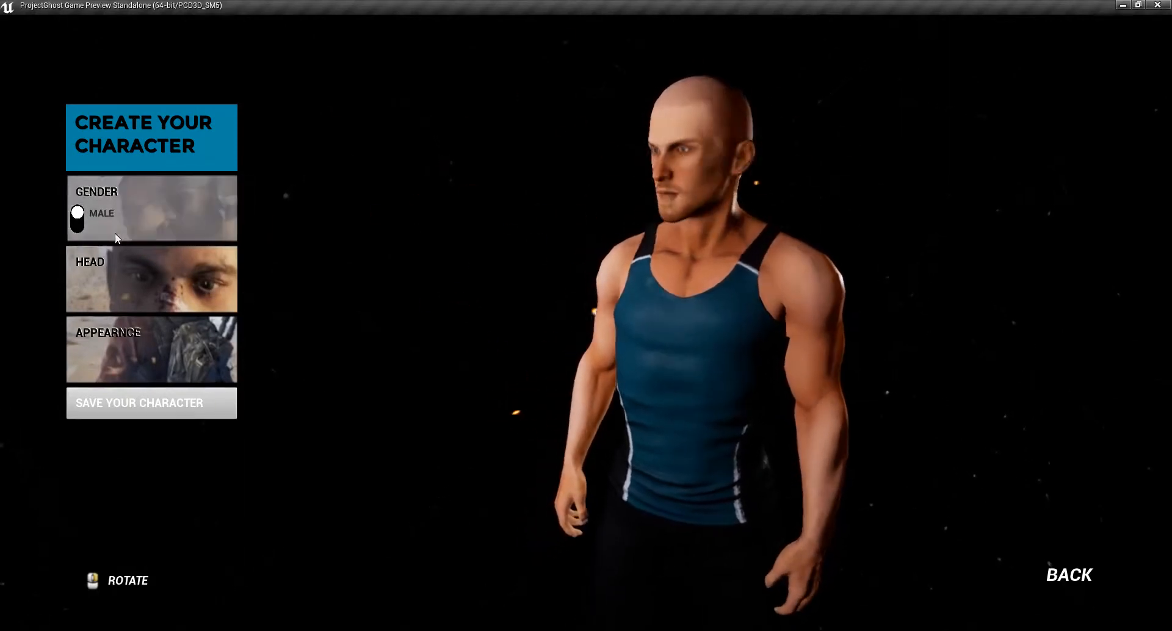
click(101, 213)
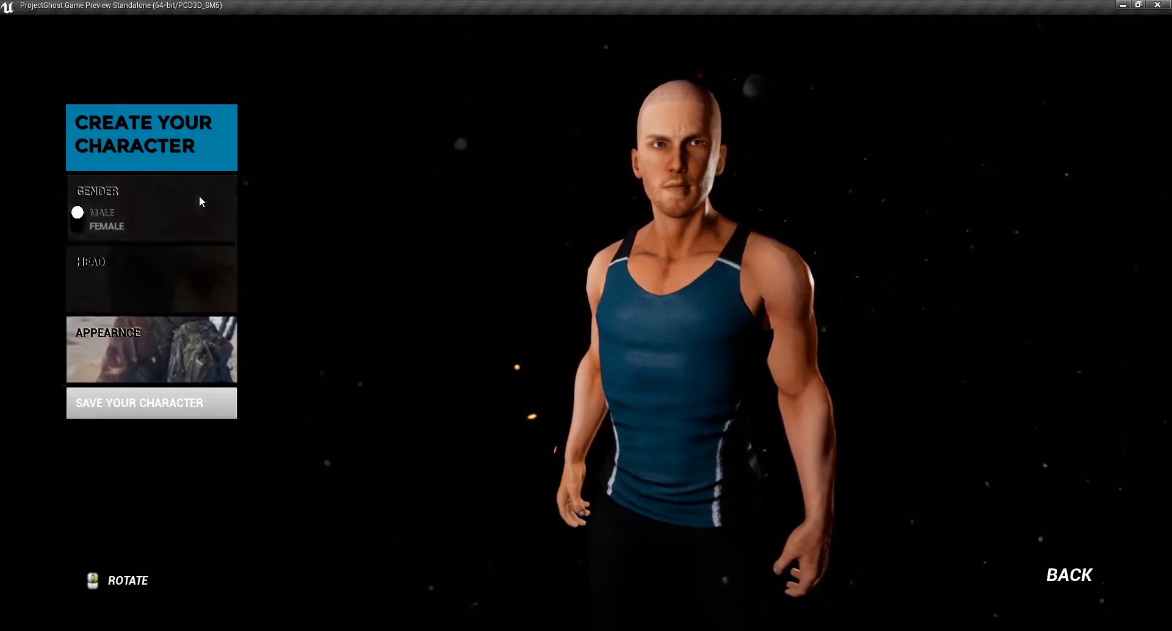
Switch the character's gender to Female, then close the game preview
click(77, 220)
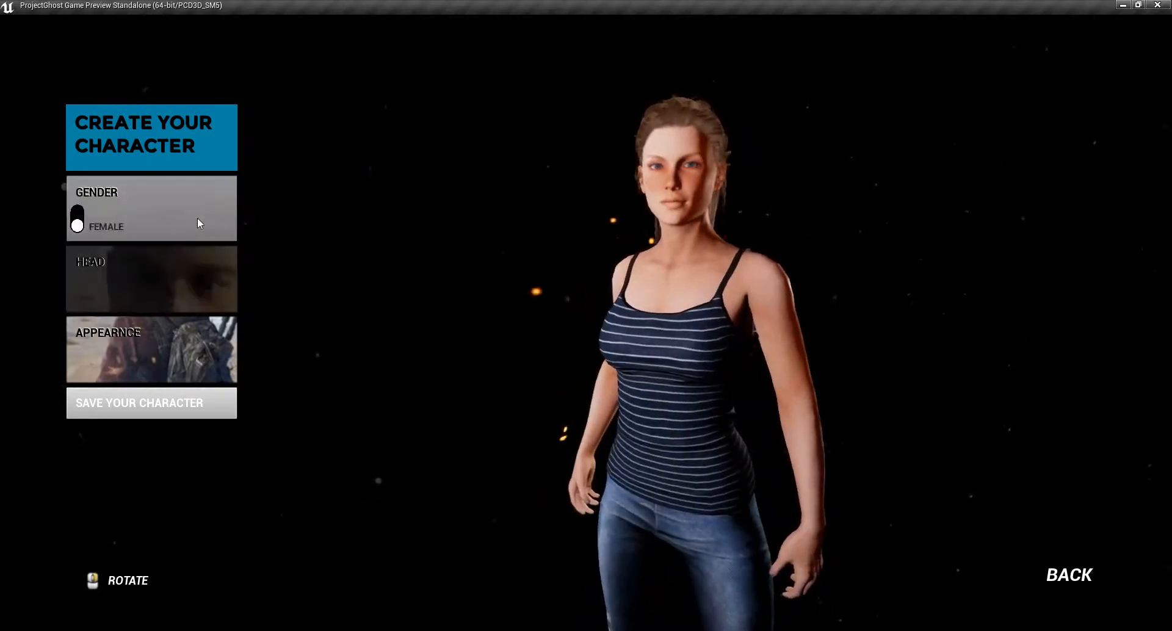
click(77, 214)
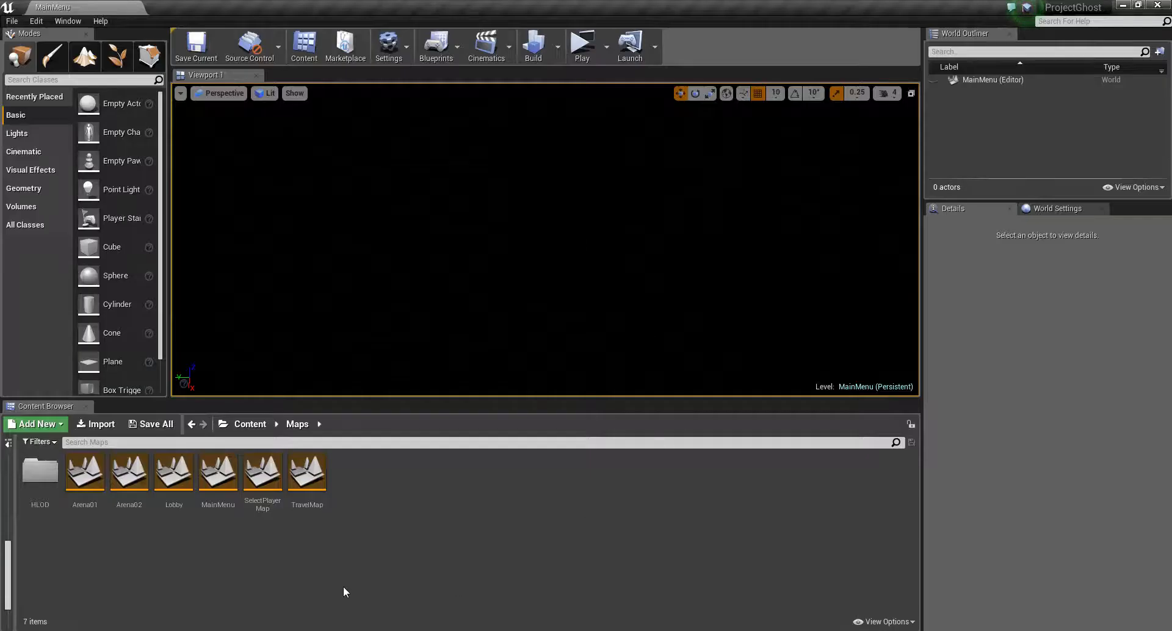
Open Arena01 from the Maps folder, play-test it, and open the Play dropdown options
click(84, 471)
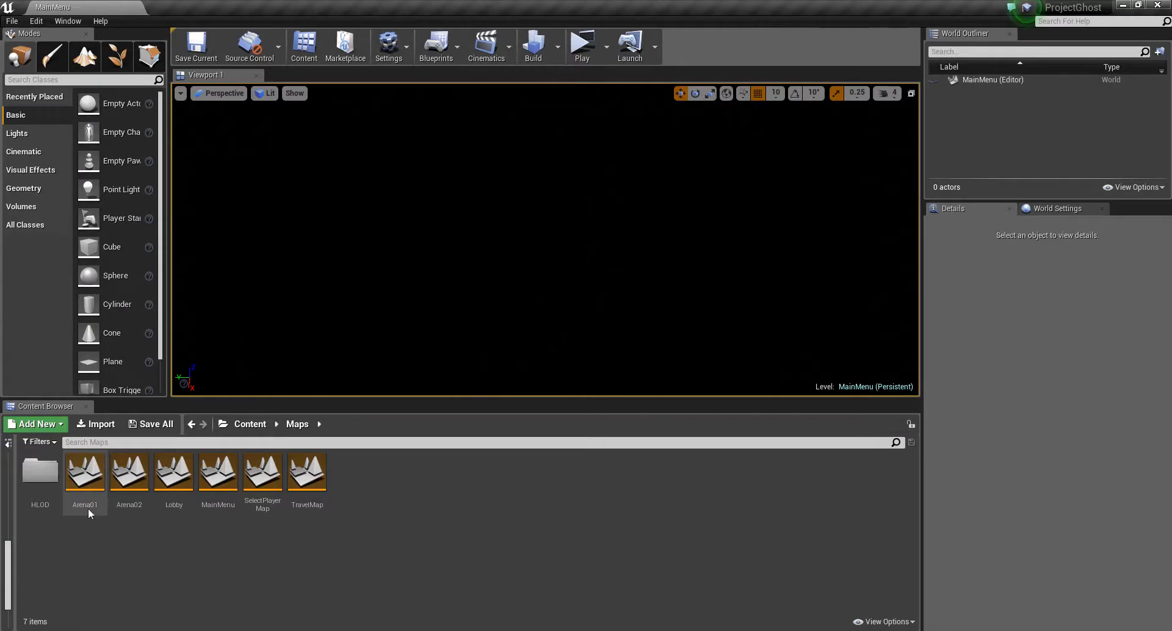
double_click(84, 471)
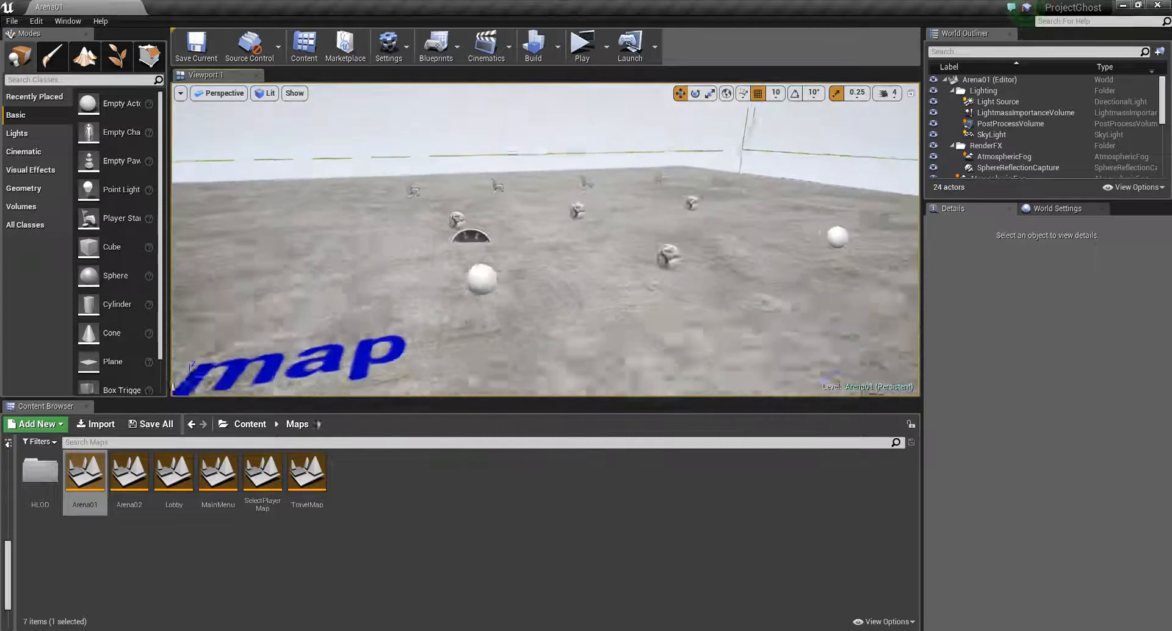
click(580, 41)
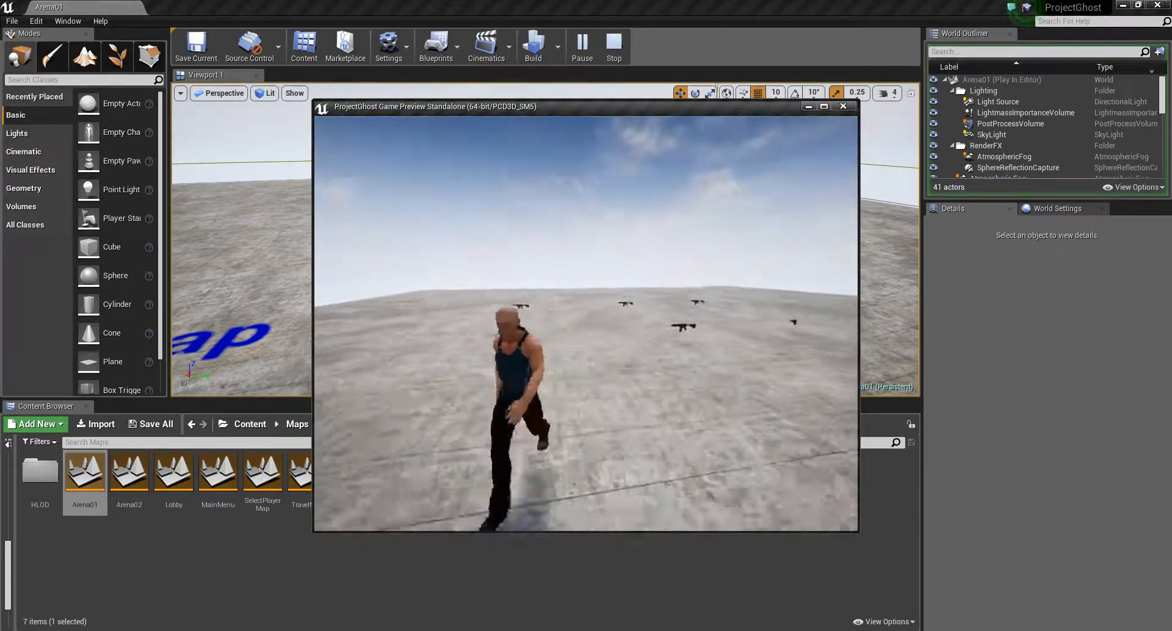
click(599, 46)
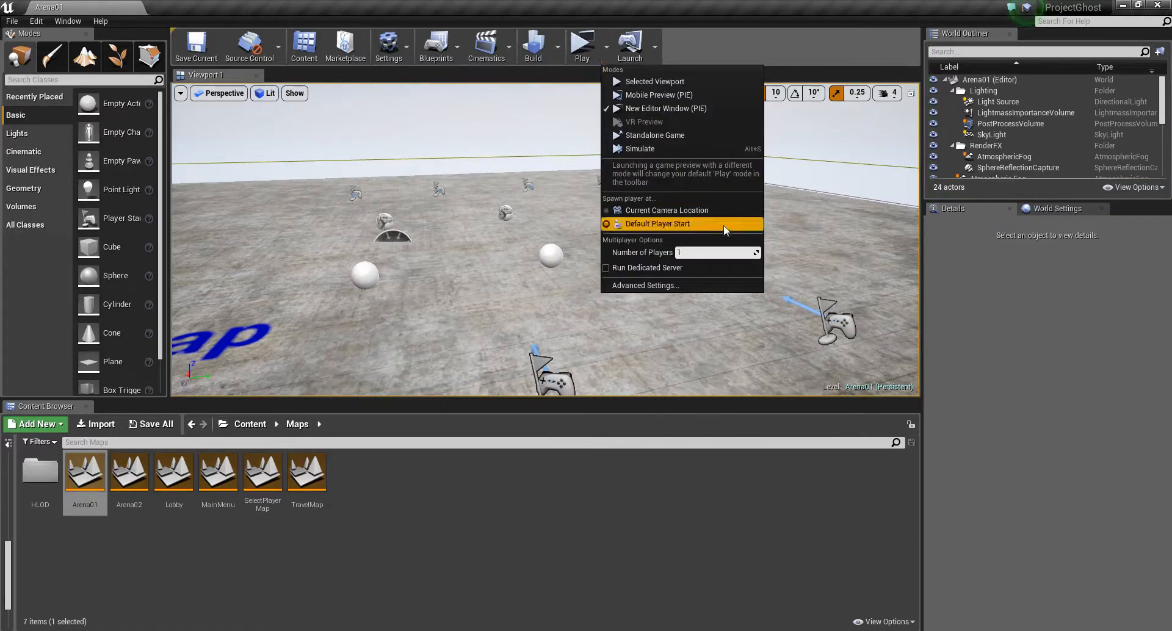
mouse_move(734, 252)
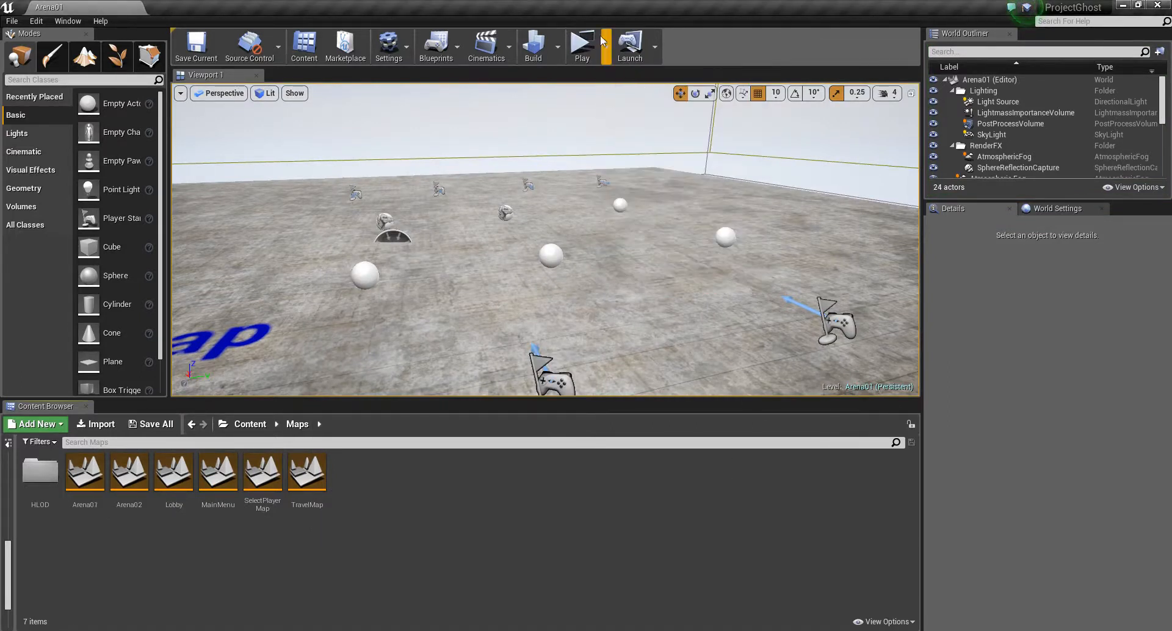
click(582, 40)
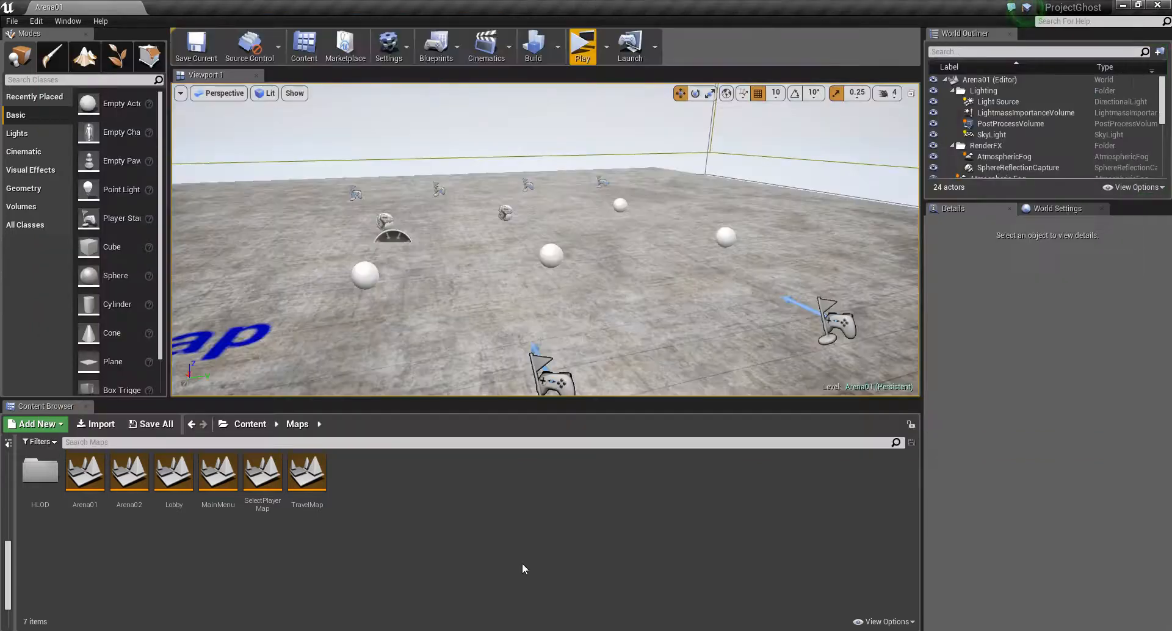
mouse_move(582, 499)
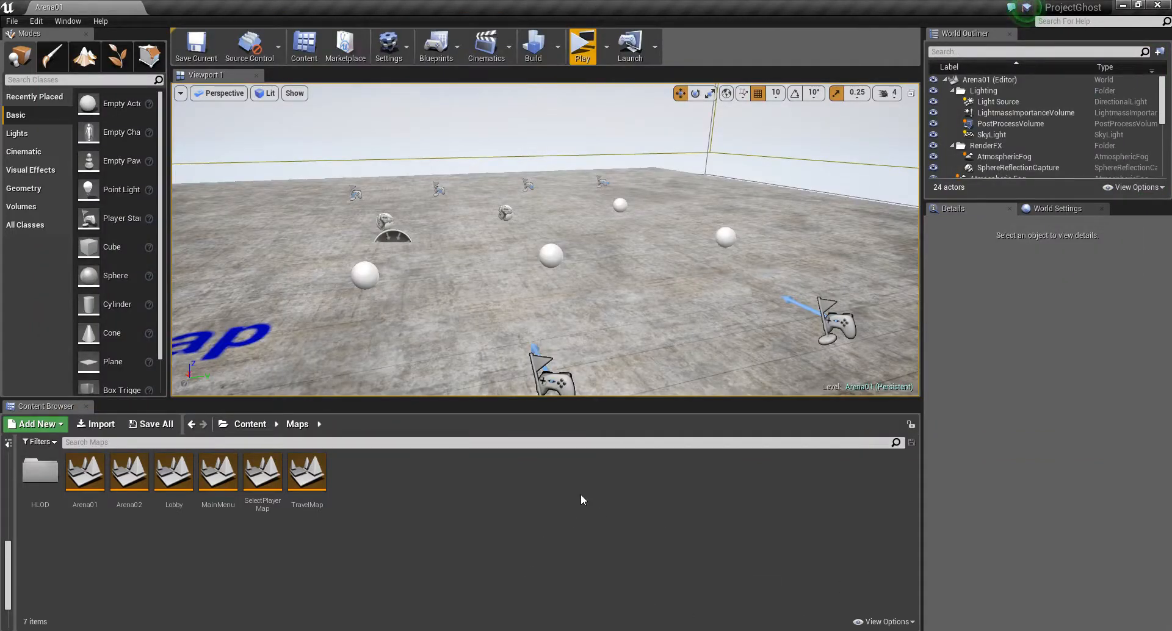